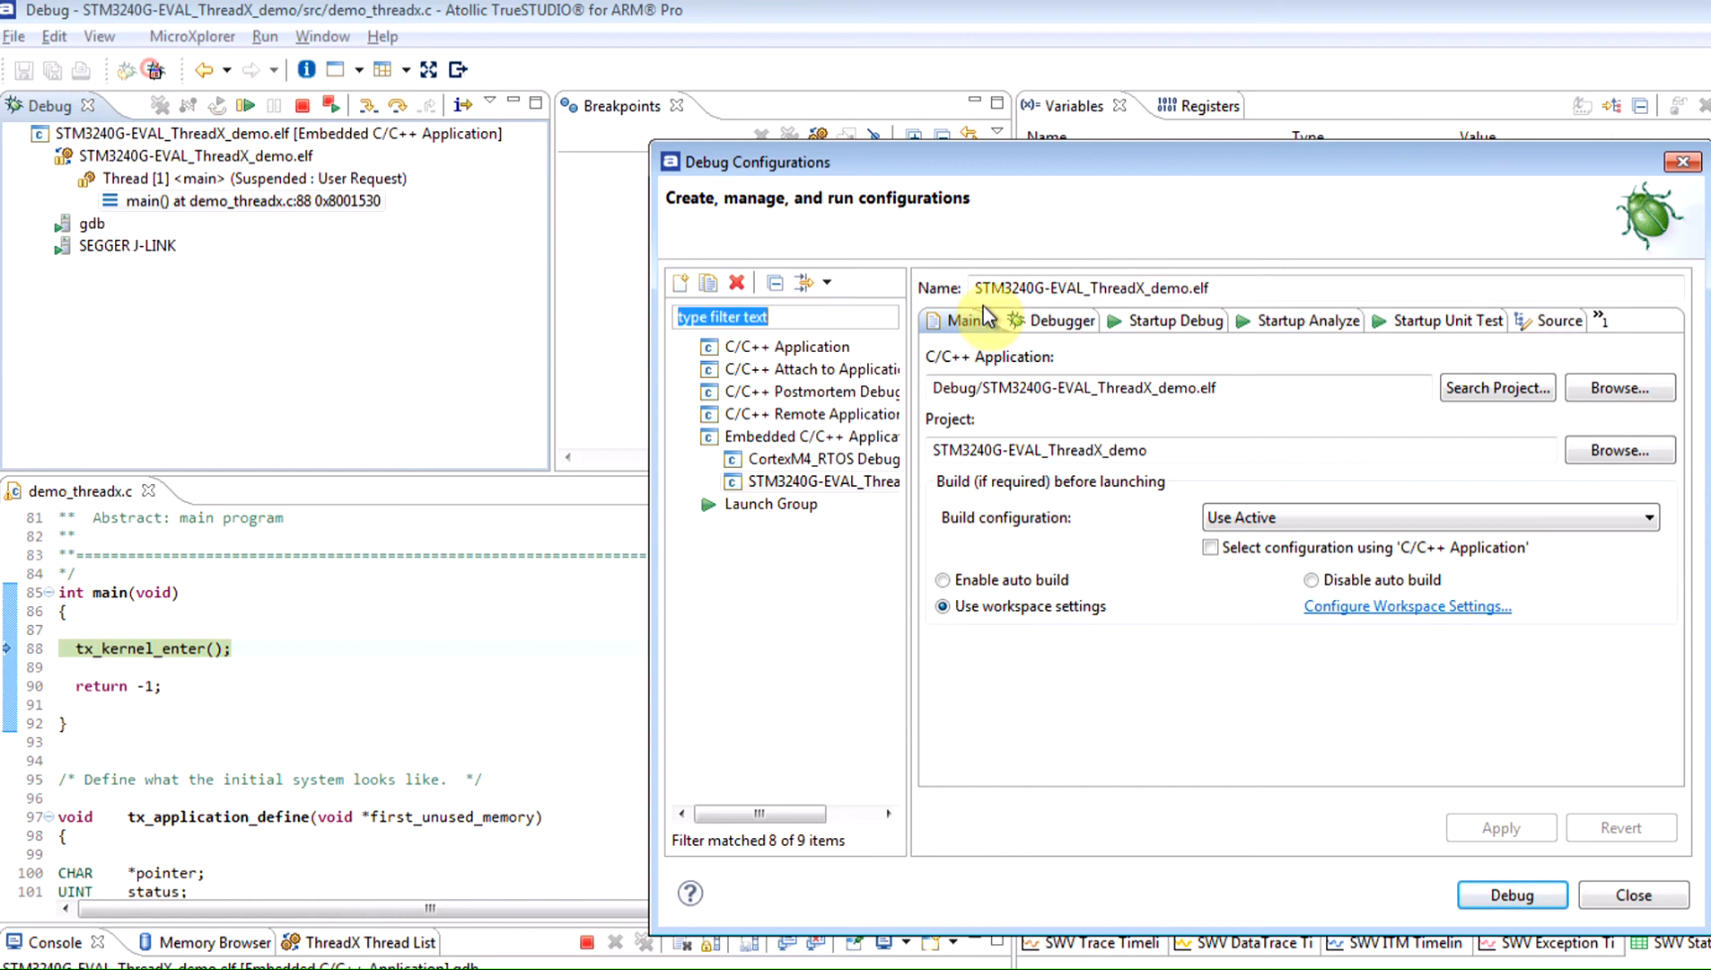
Step: Enable Serial Wire Viewer tracing in the debug configuration's Debugger settings
left_click(1054, 320)
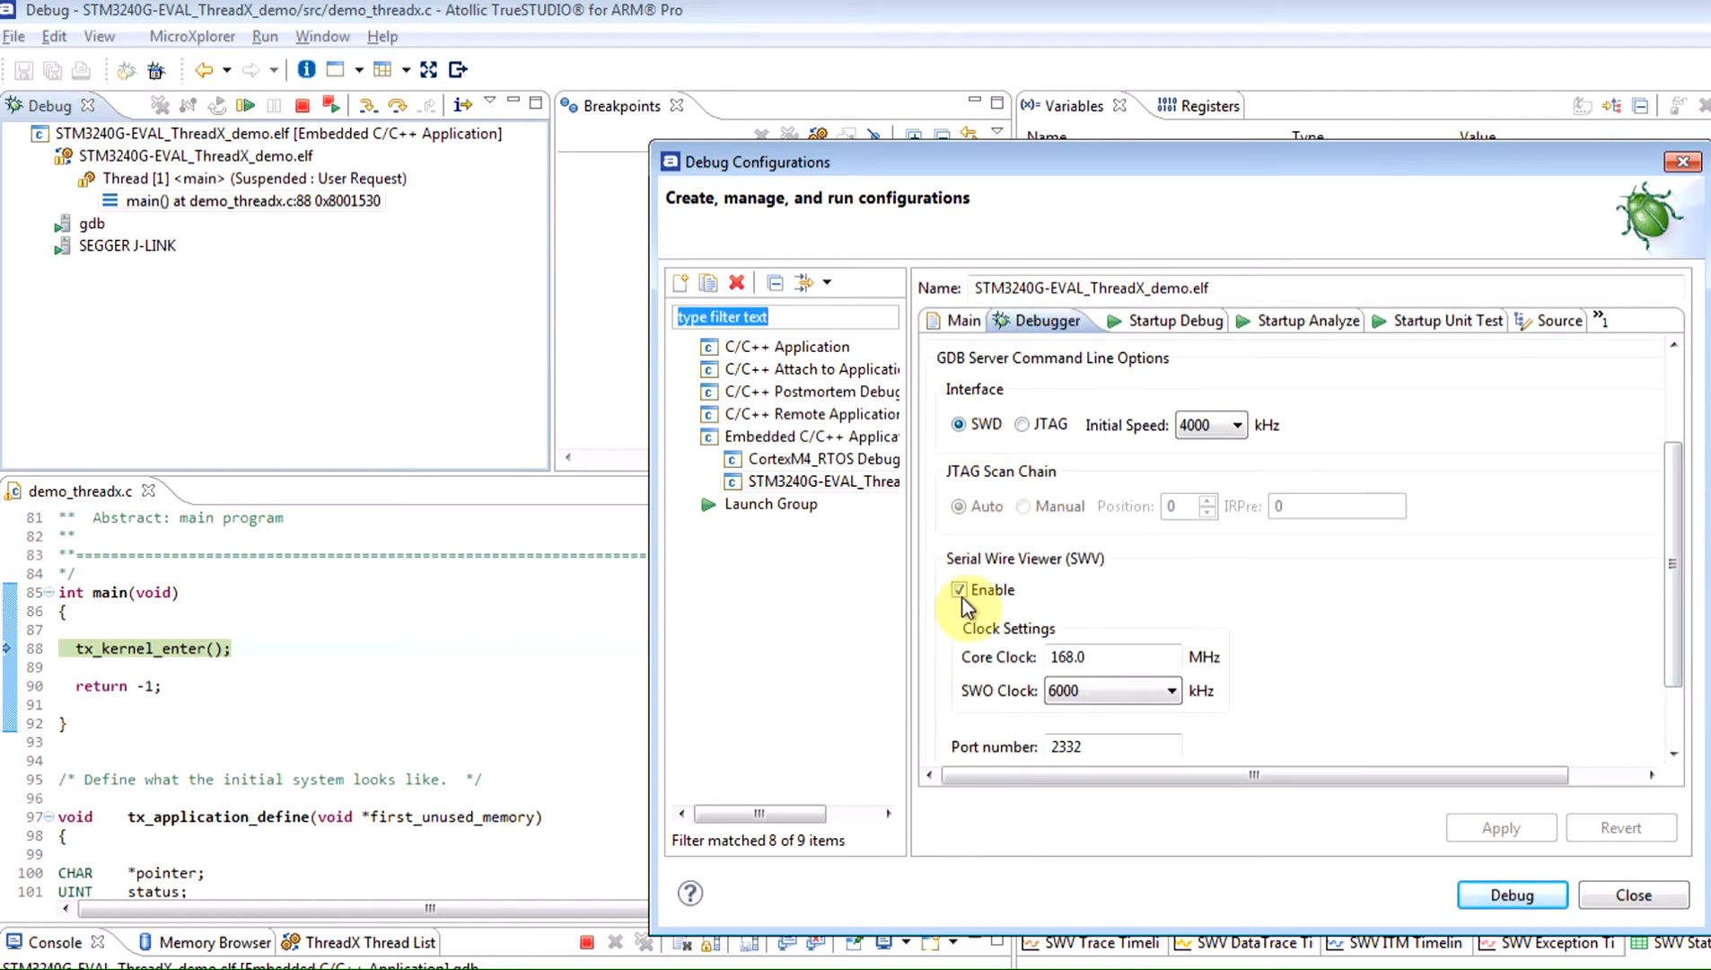
left_click(1510, 894)
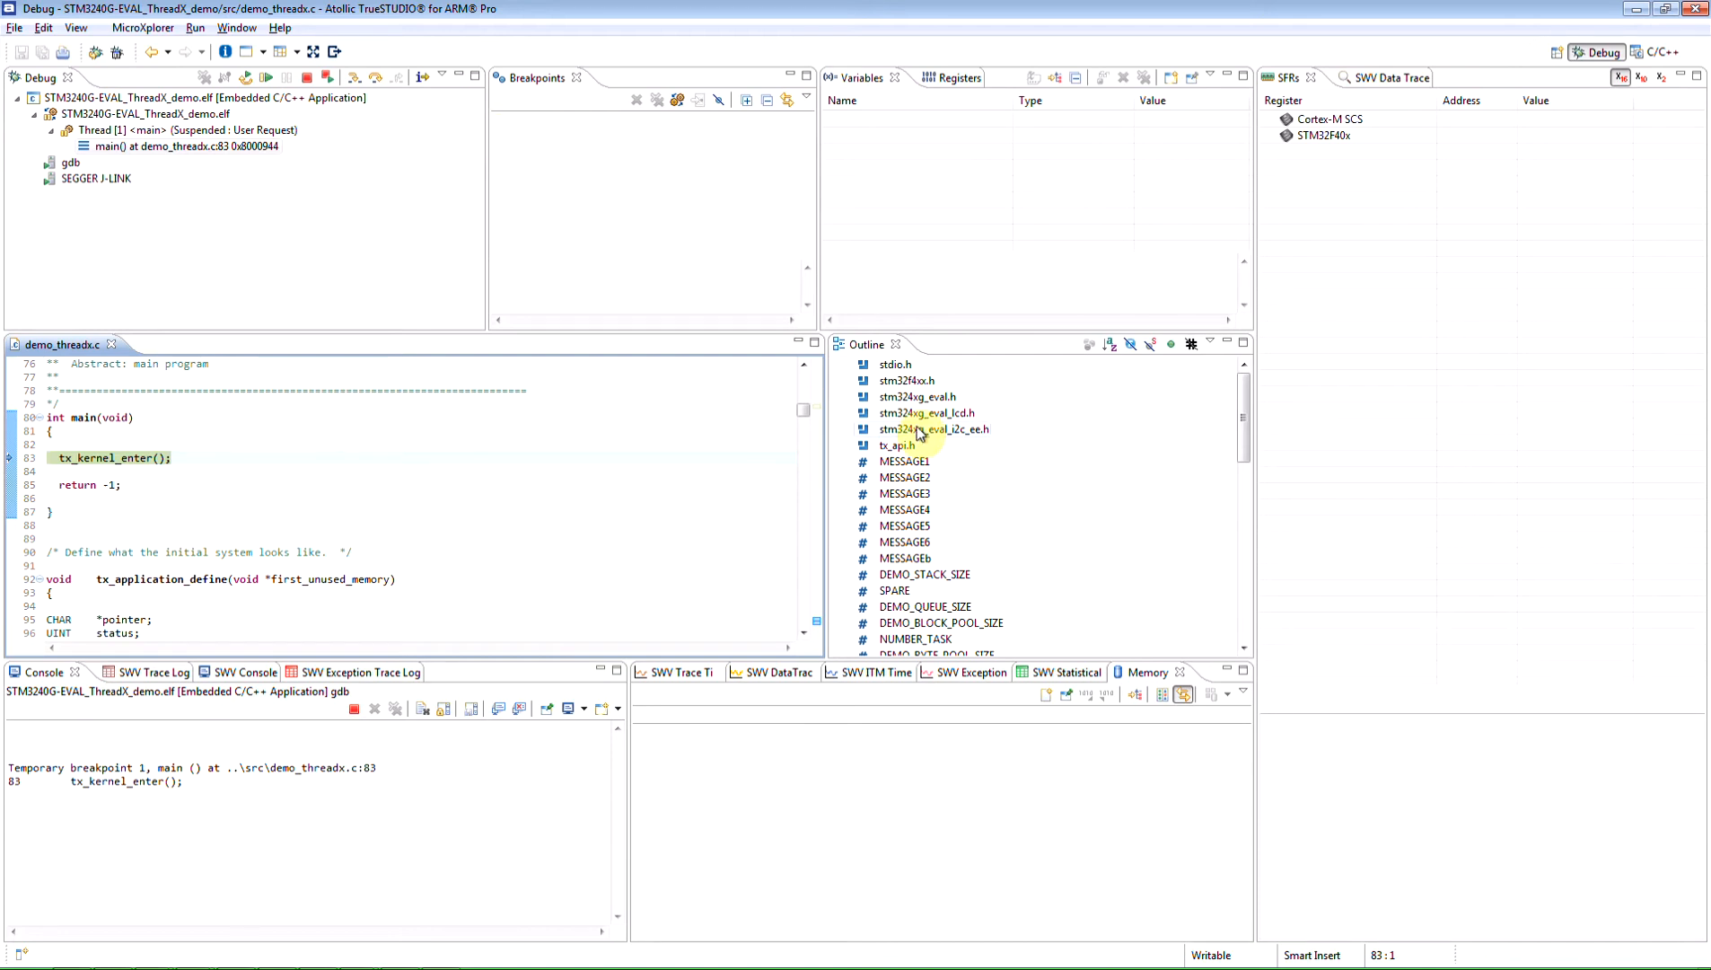
Step: Show the SWV Statistical view and bring up its Serial Wire Viewer trace settings
left_click(1065, 671)
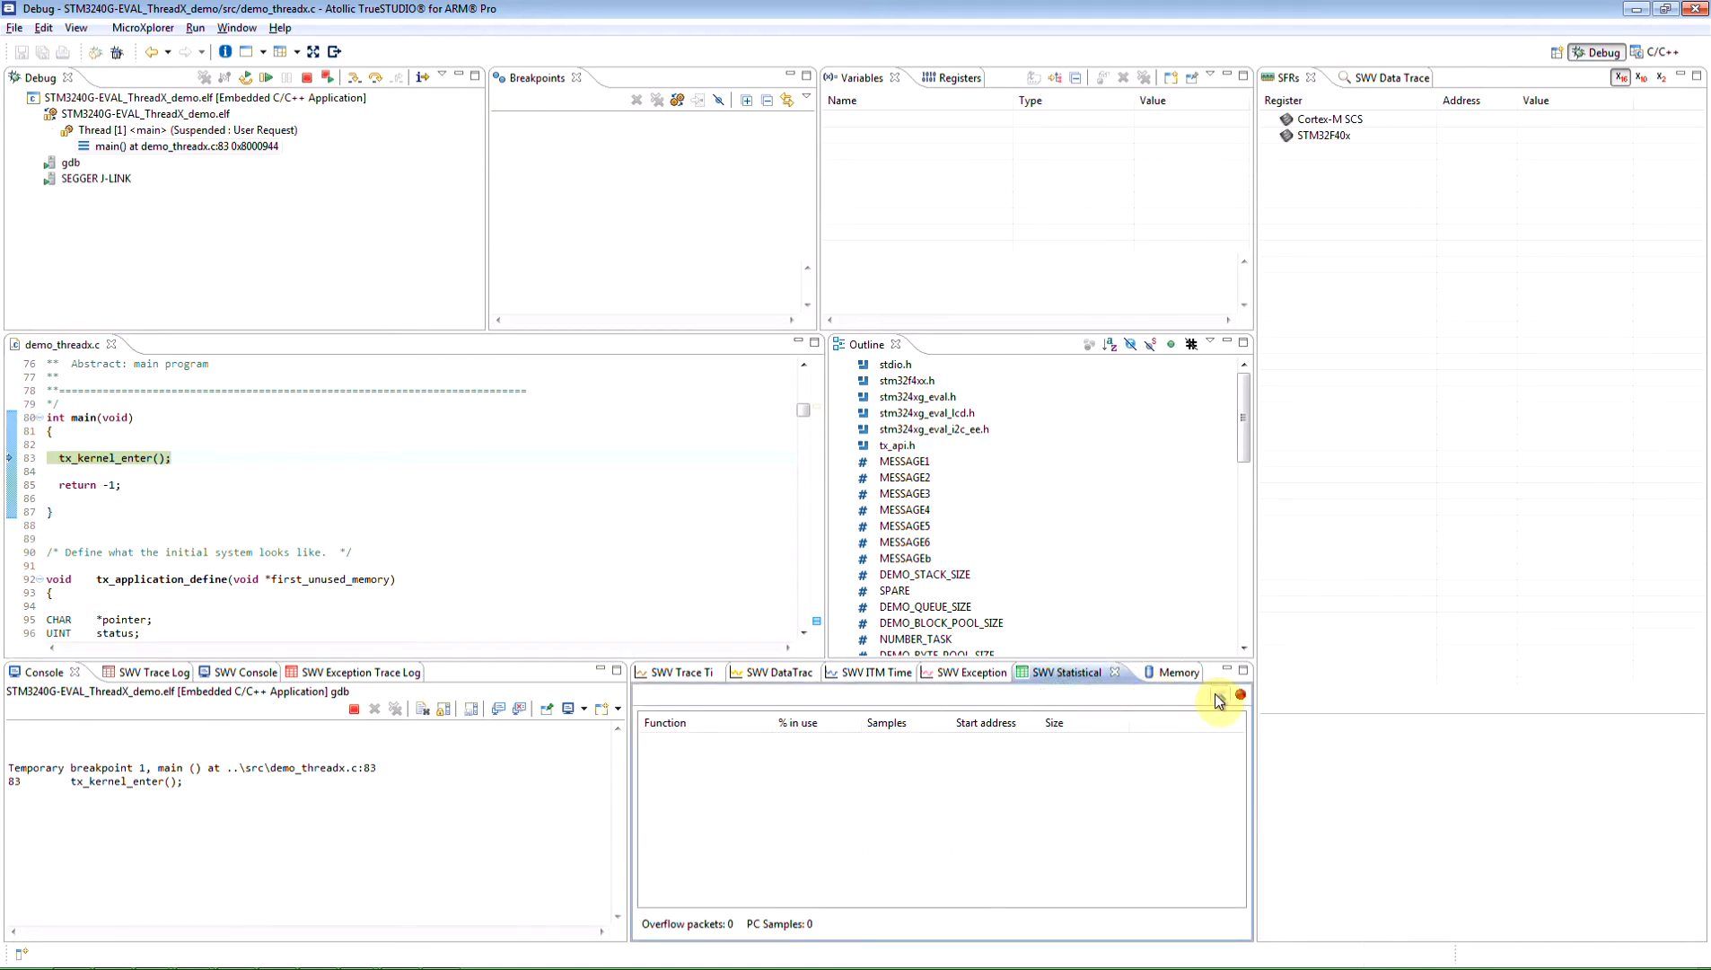
left_click(1239, 697)
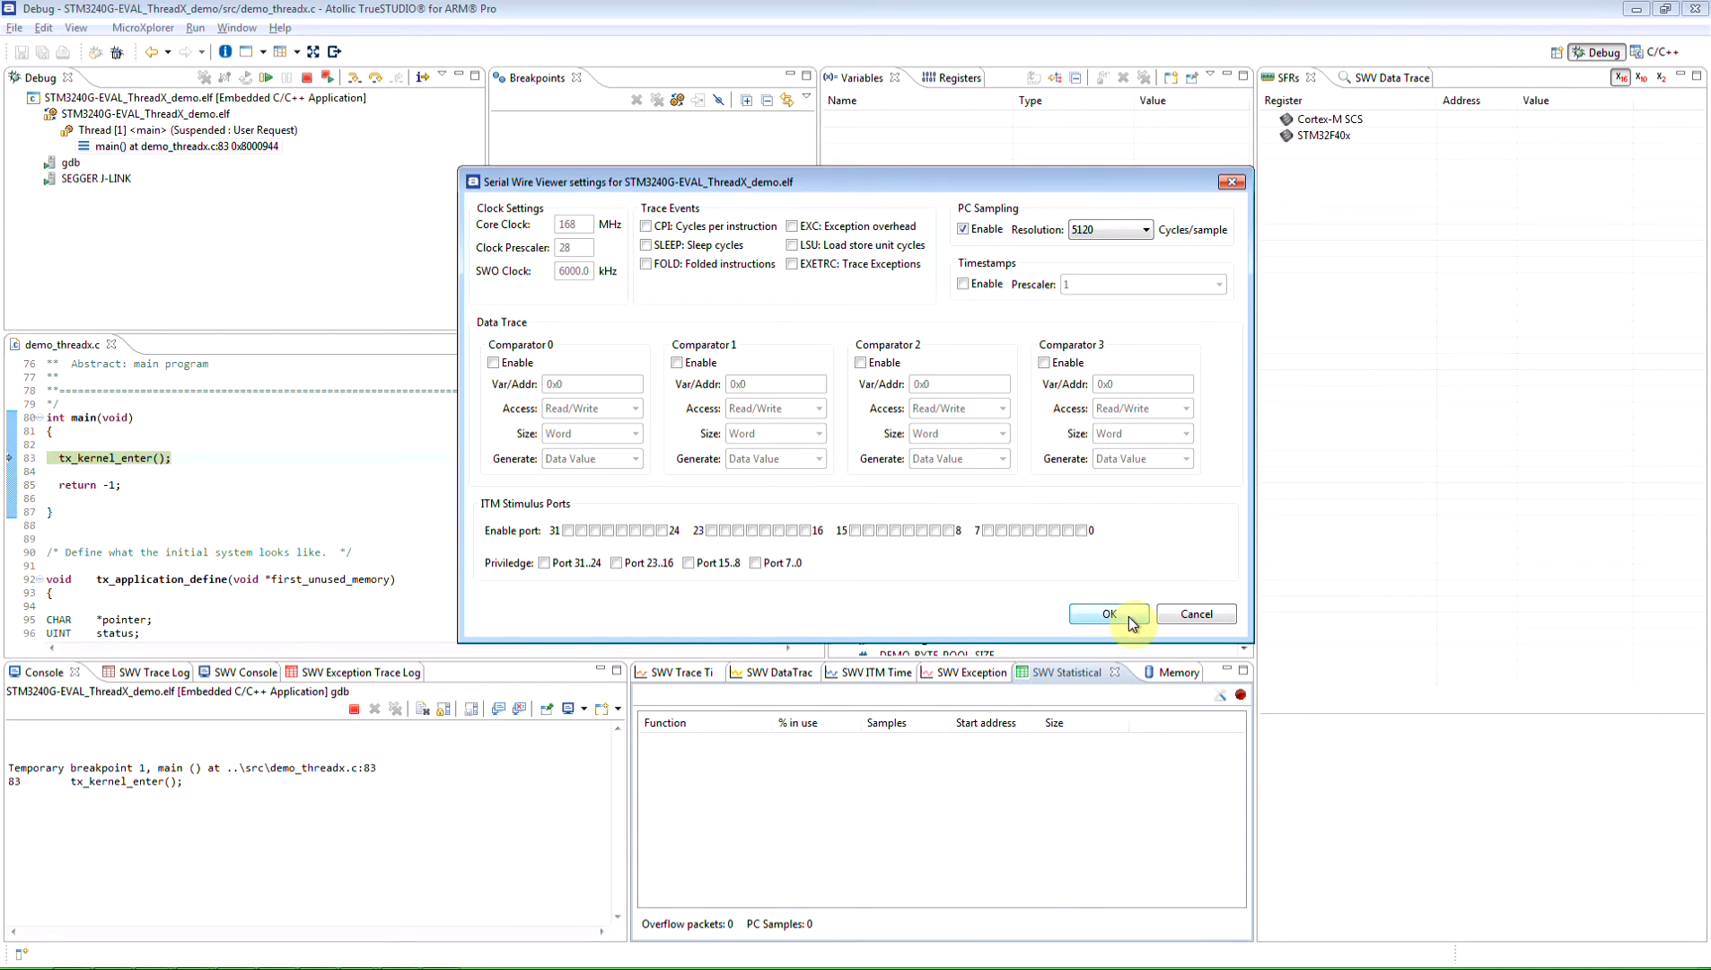
Step: Confirm PC Sampling enabled at resolution 5120 in the SWV trace settings
left_click(1110, 612)
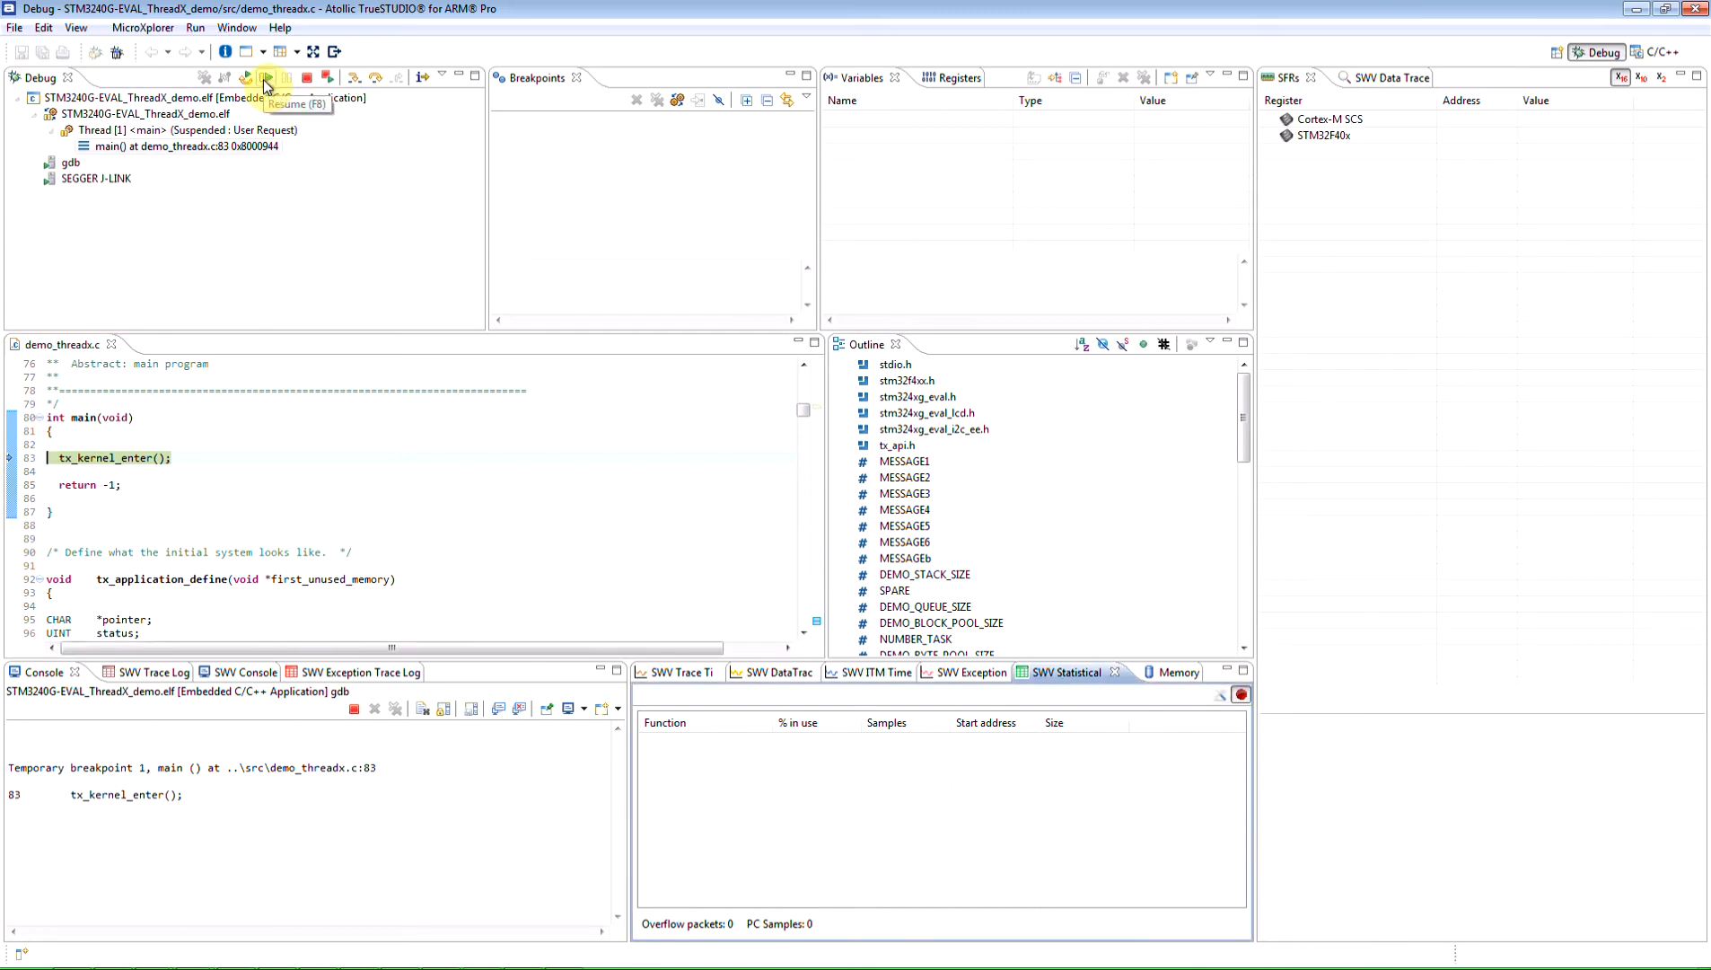
Step: Resume the target then suspend it so SWV statistics fill with sampled functions
left_click(246, 77)
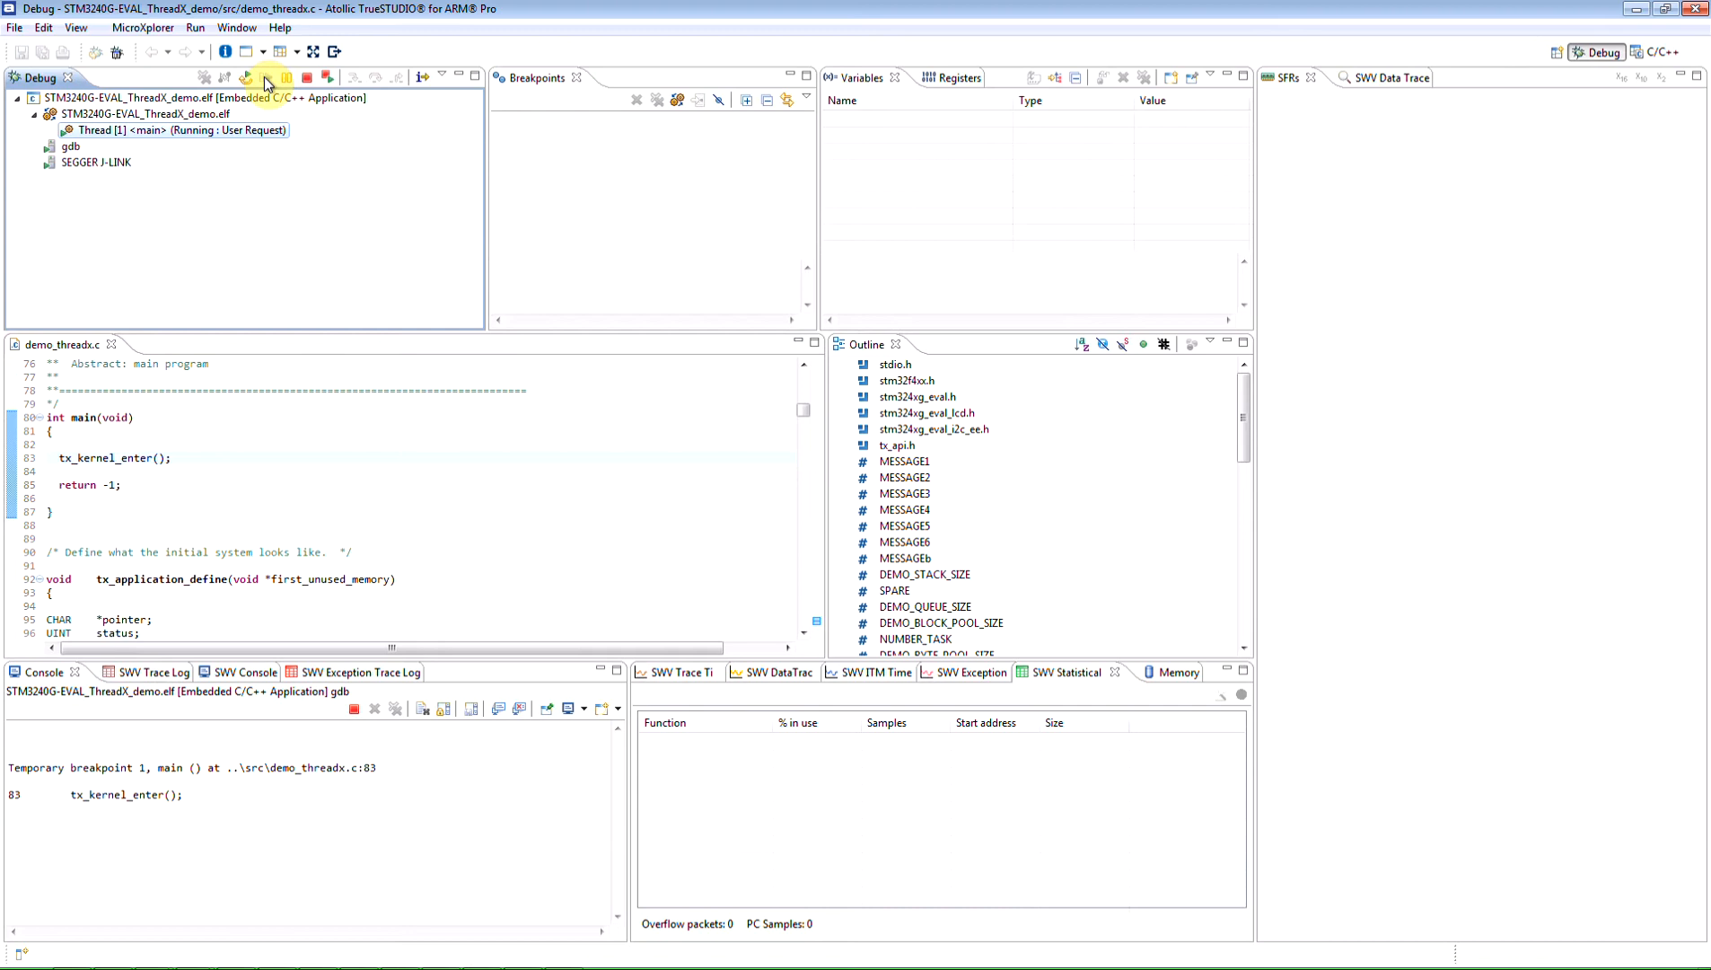
left_click(285, 77)
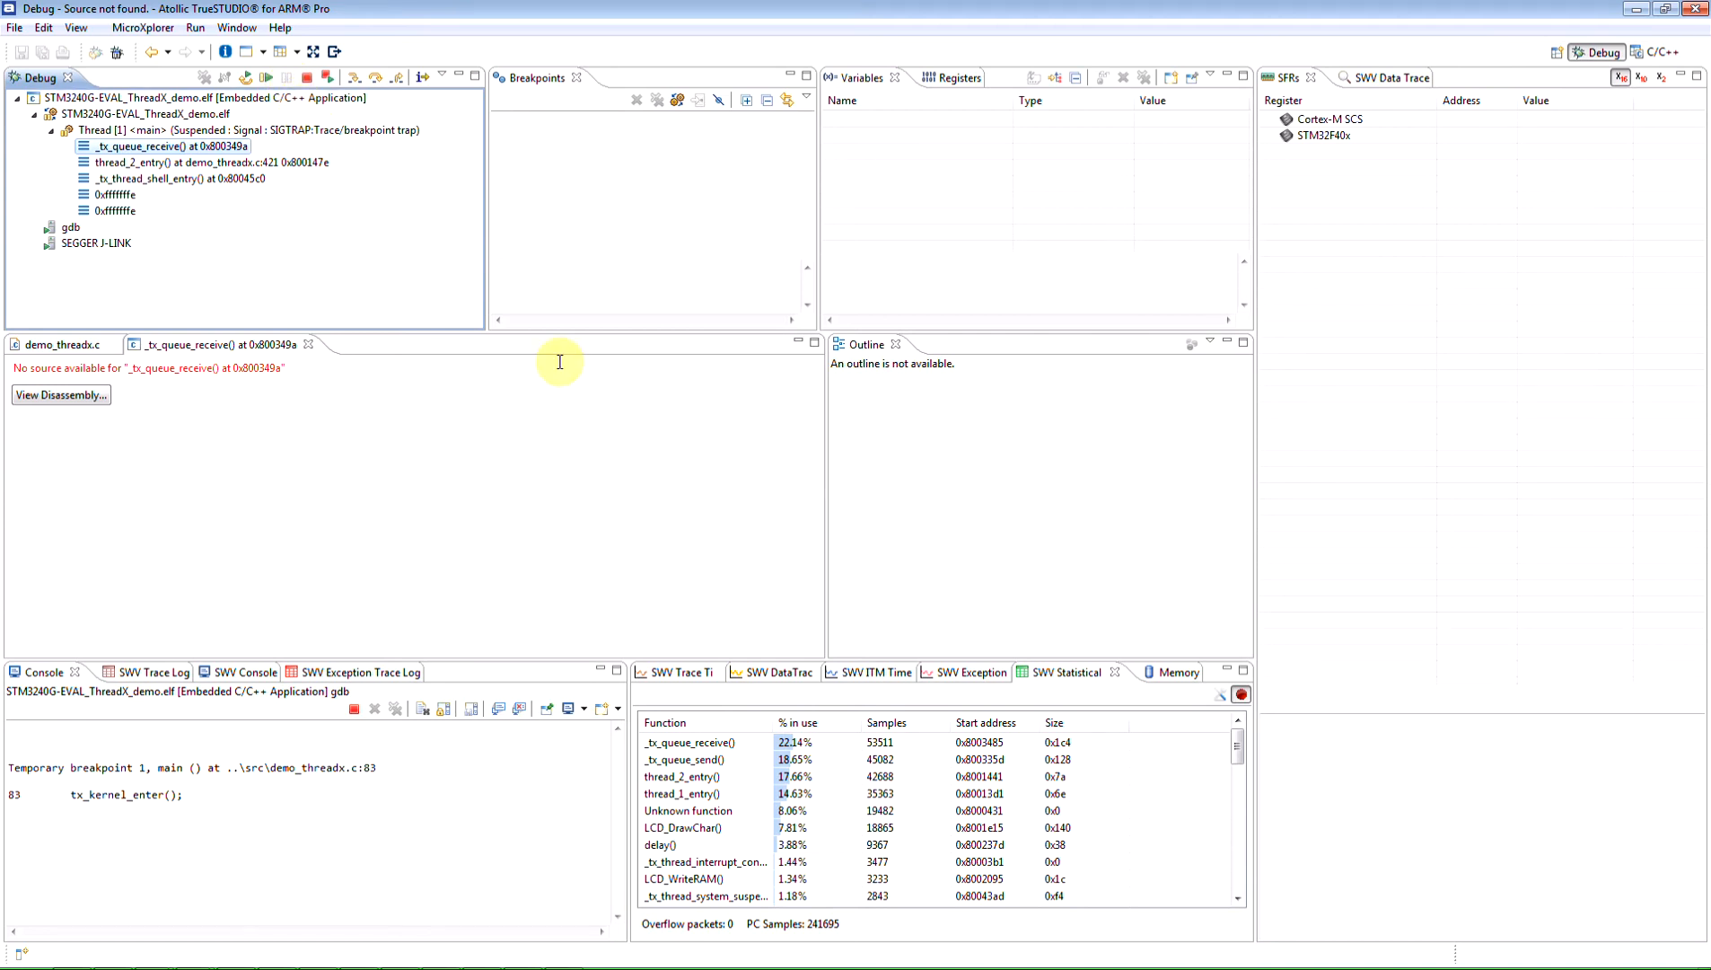
mouse_move(1065, 699)
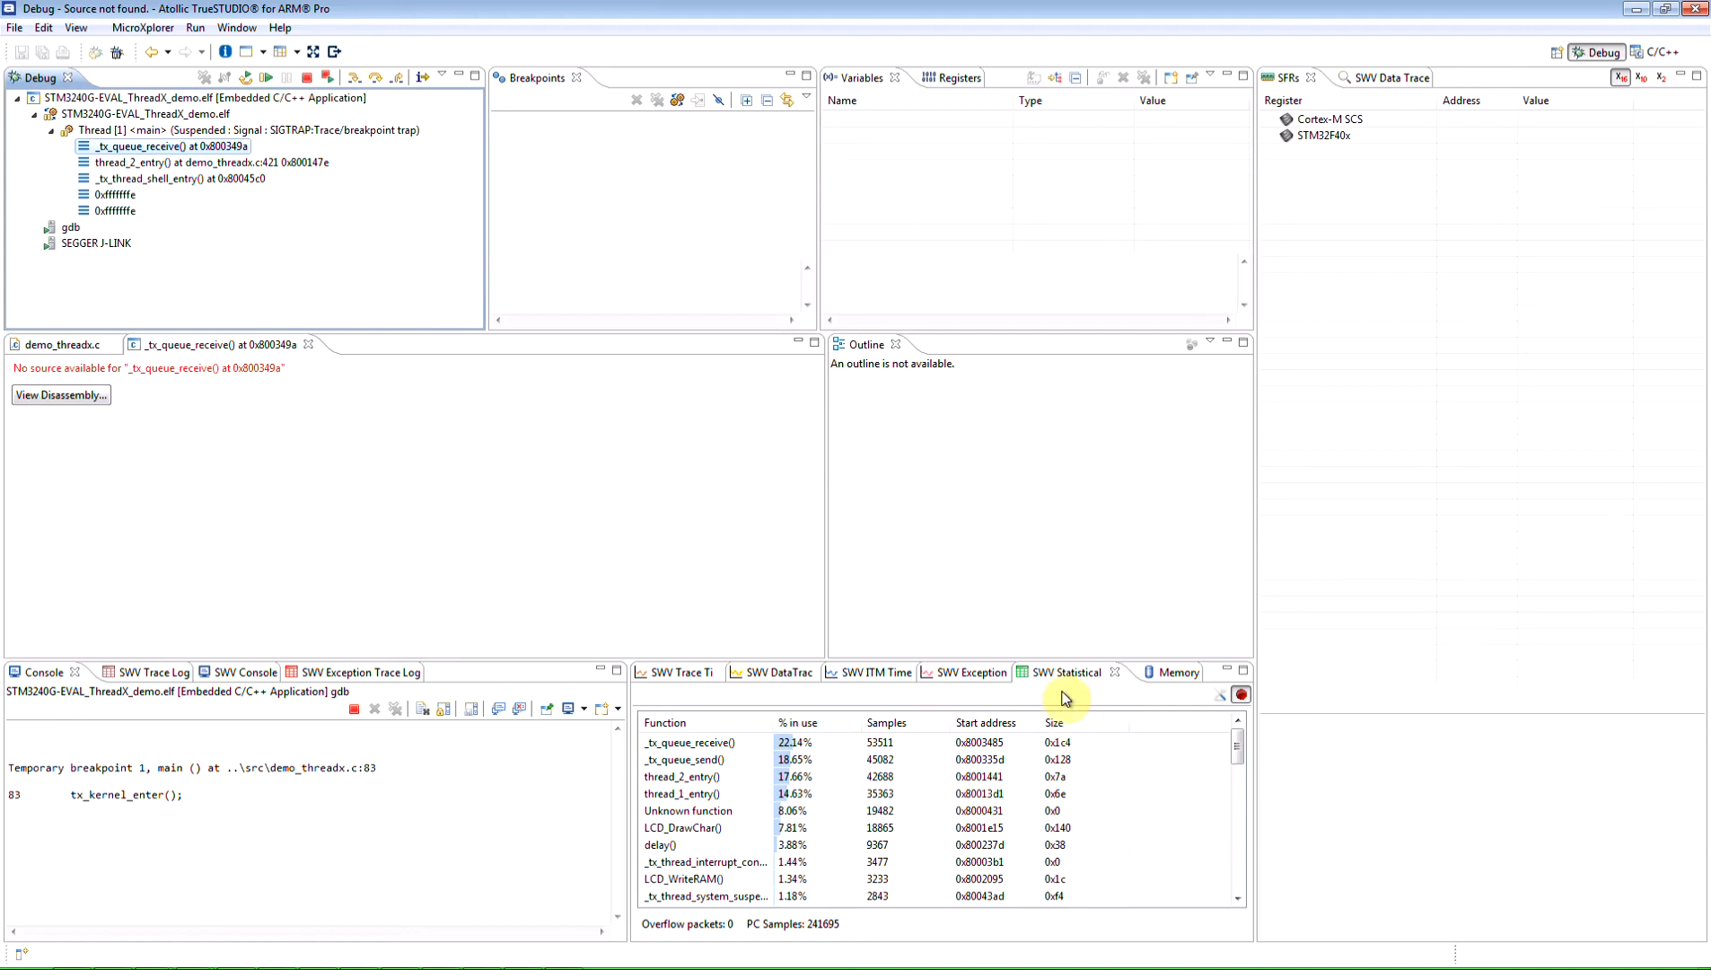